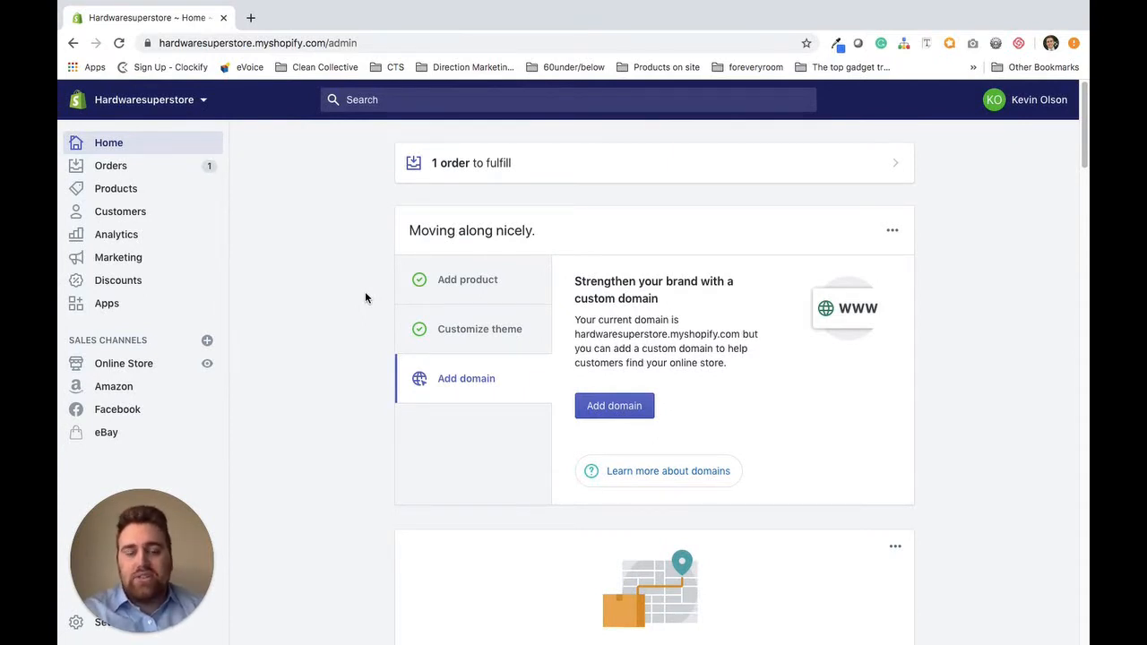
mouse_move(344, 314)
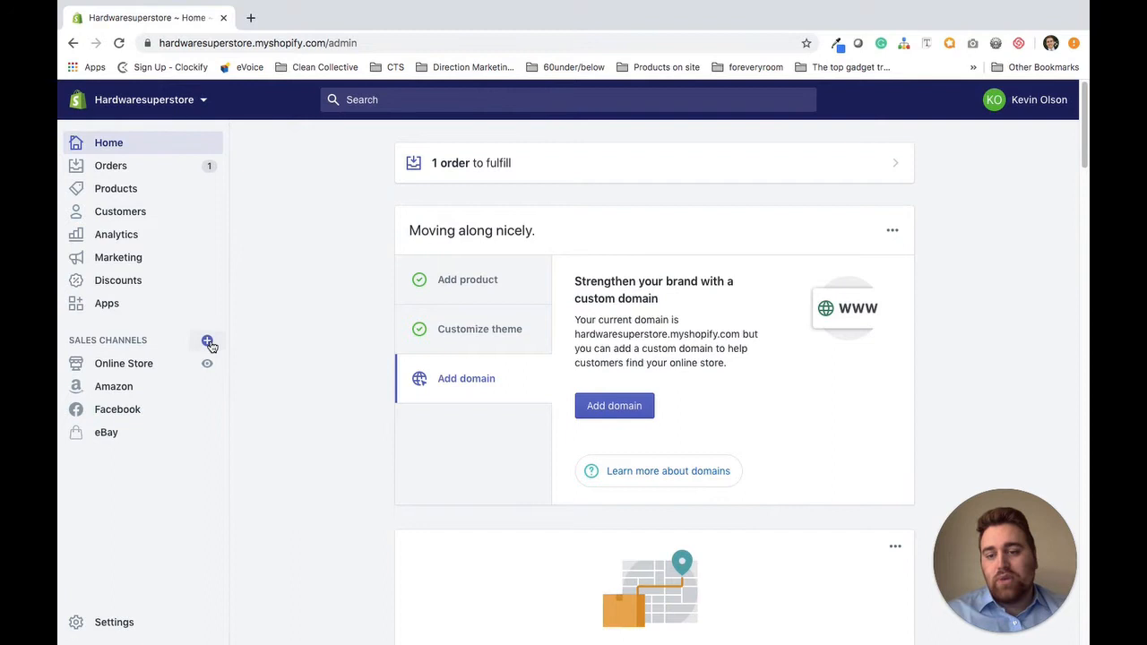
Peek at the Add sales channel list and dismiss it without adding anything.
left_click(208, 341)
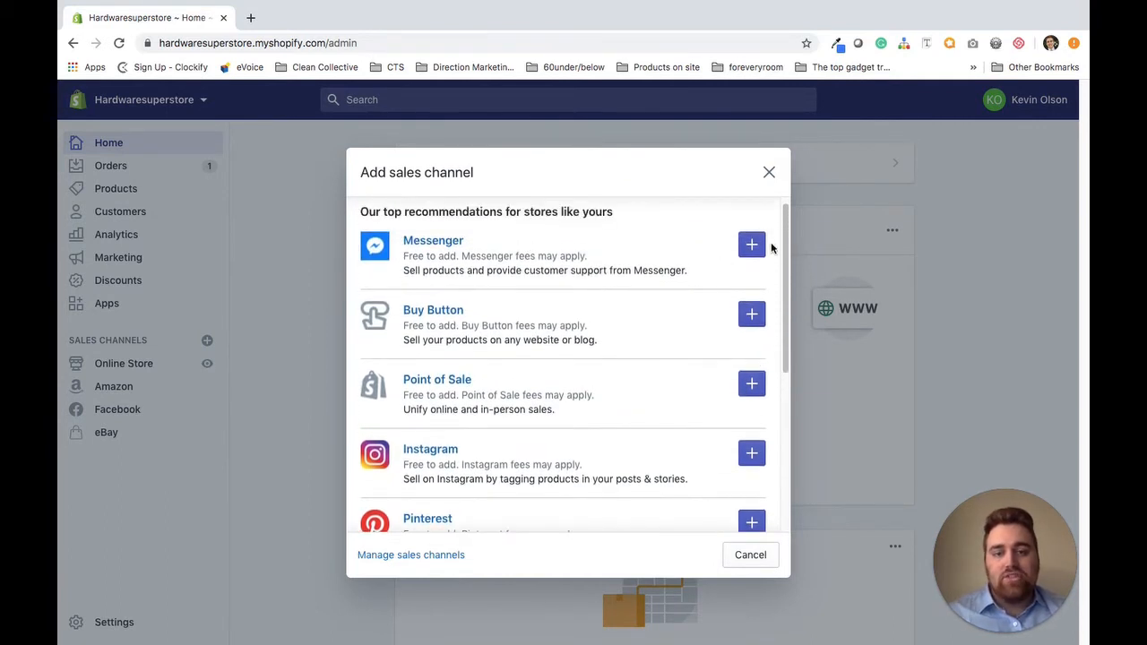
left_click(767, 172)
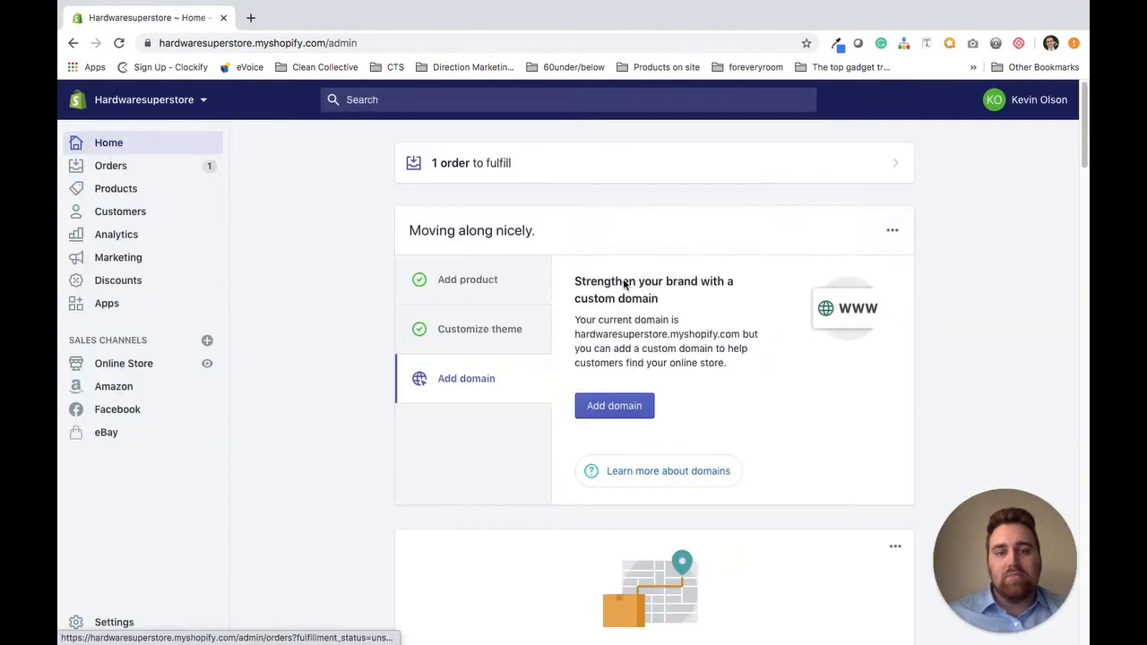
mouse_move(423, 484)
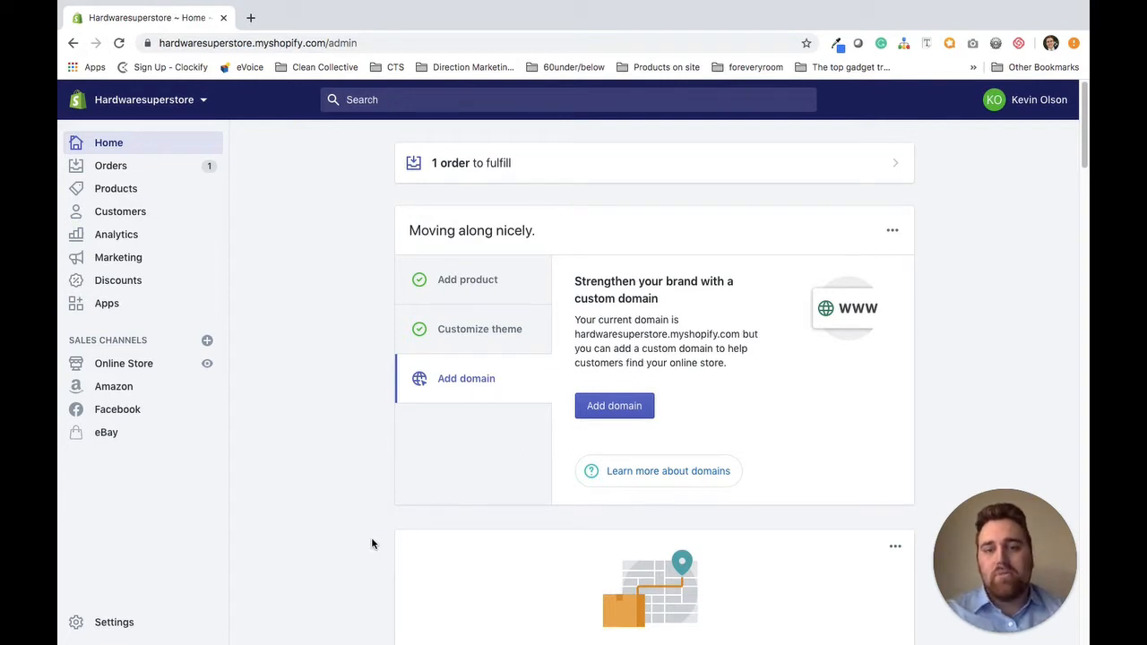
mouse_move(144, 610)
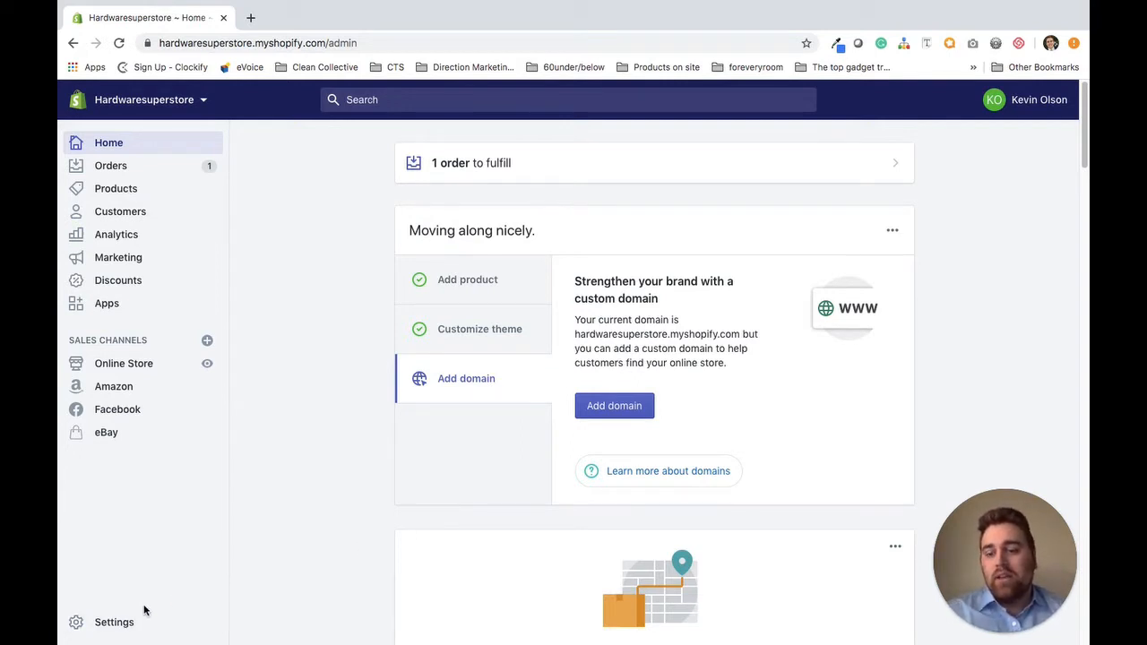
Reach the Sales channels settings listing Amazon, Facebook, Online Store and eBay.
left_click(115, 622)
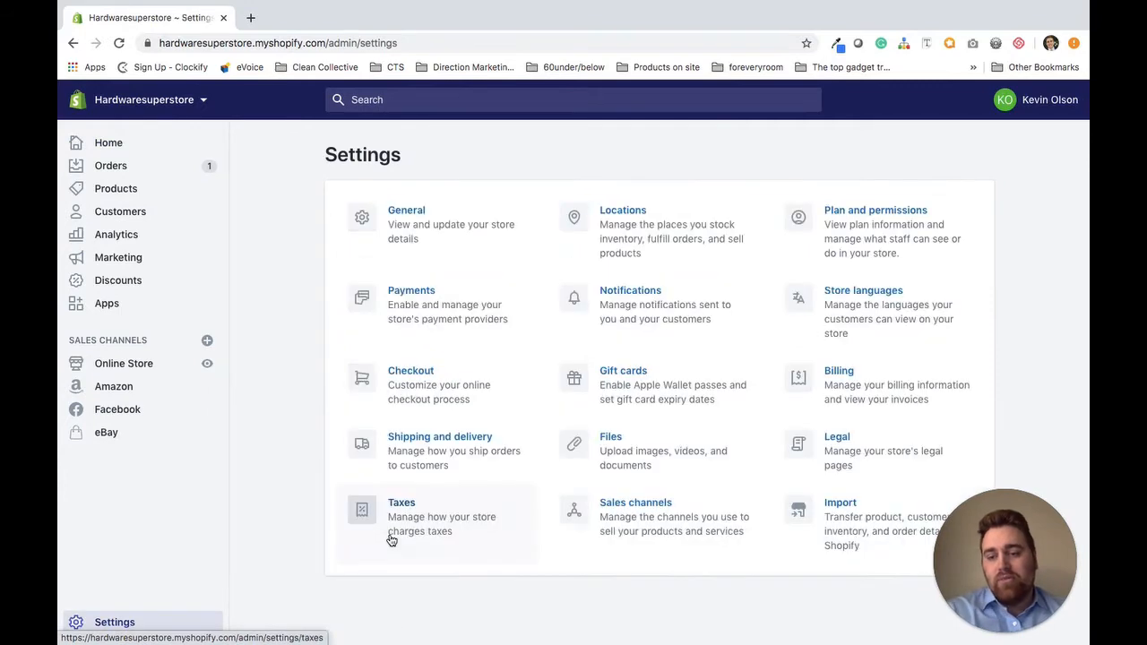
left_click(634, 502)
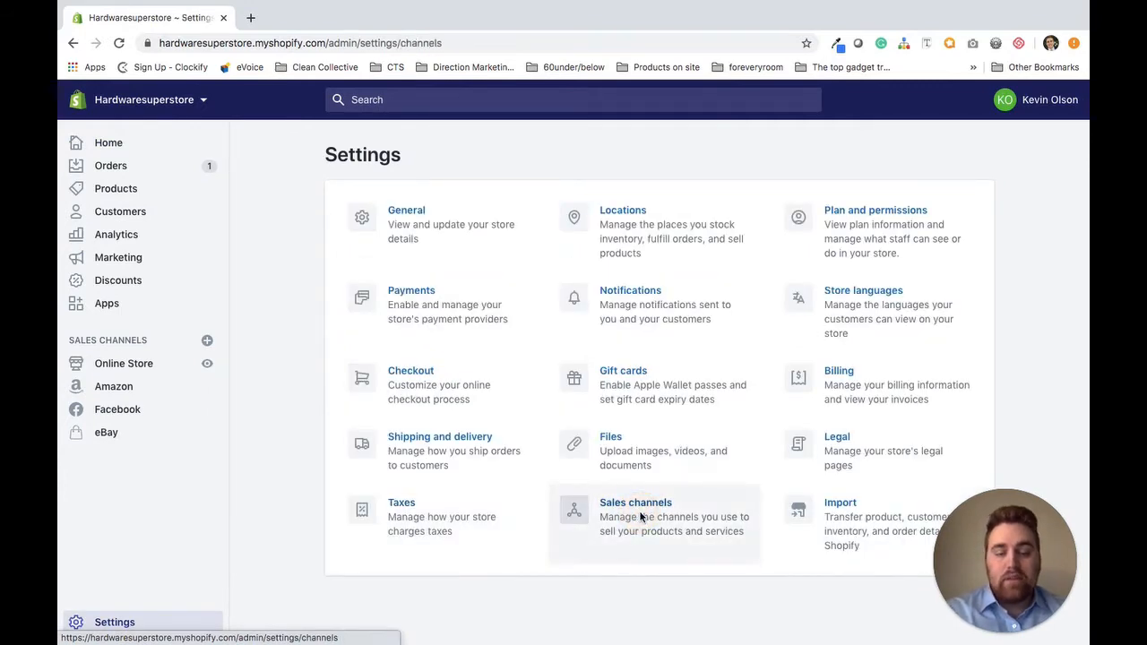
left_click(635, 501)
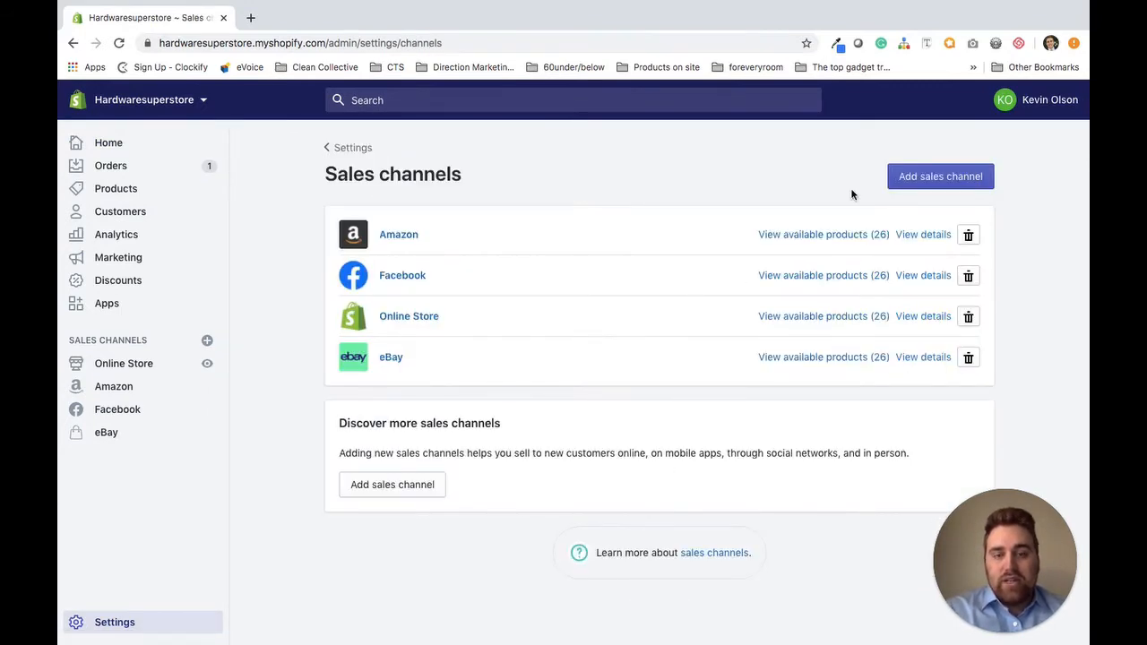
left_click(939, 176)
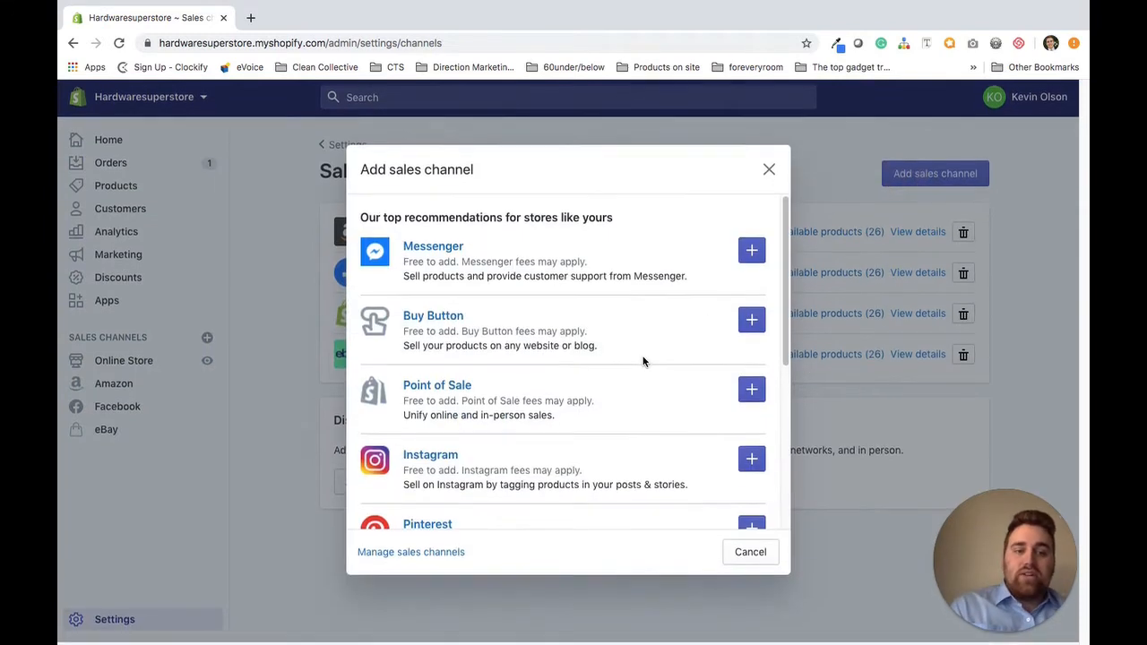
scroll("down", 3)
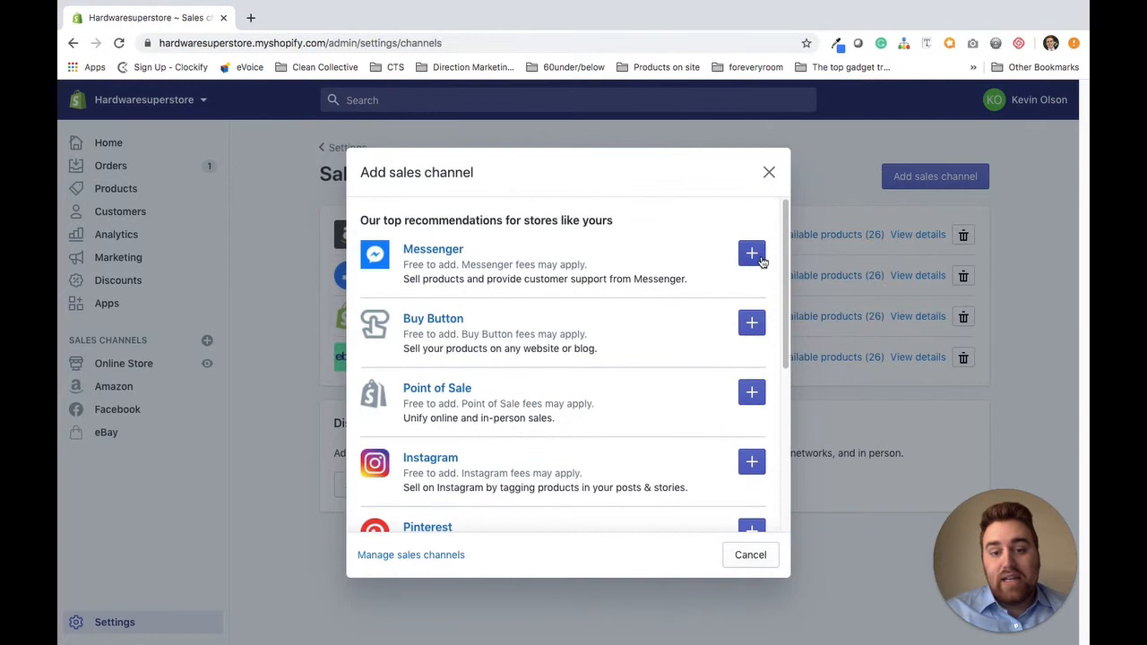
left_click(767, 172)
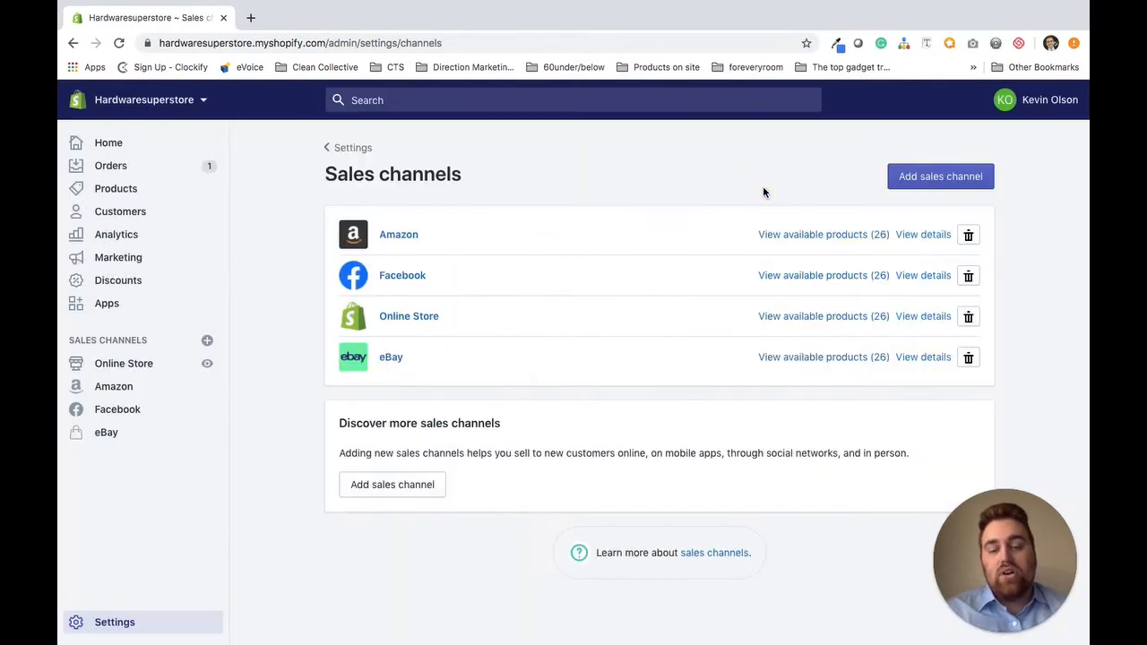
mouse_move(645, 235)
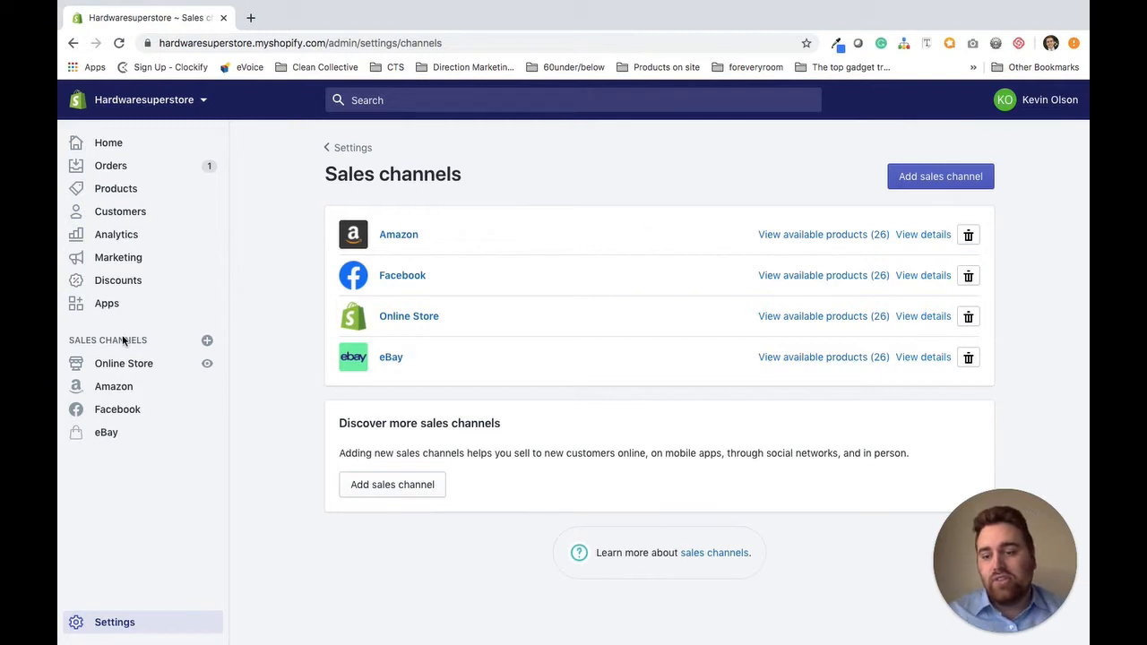
mouse_move(463, 375)
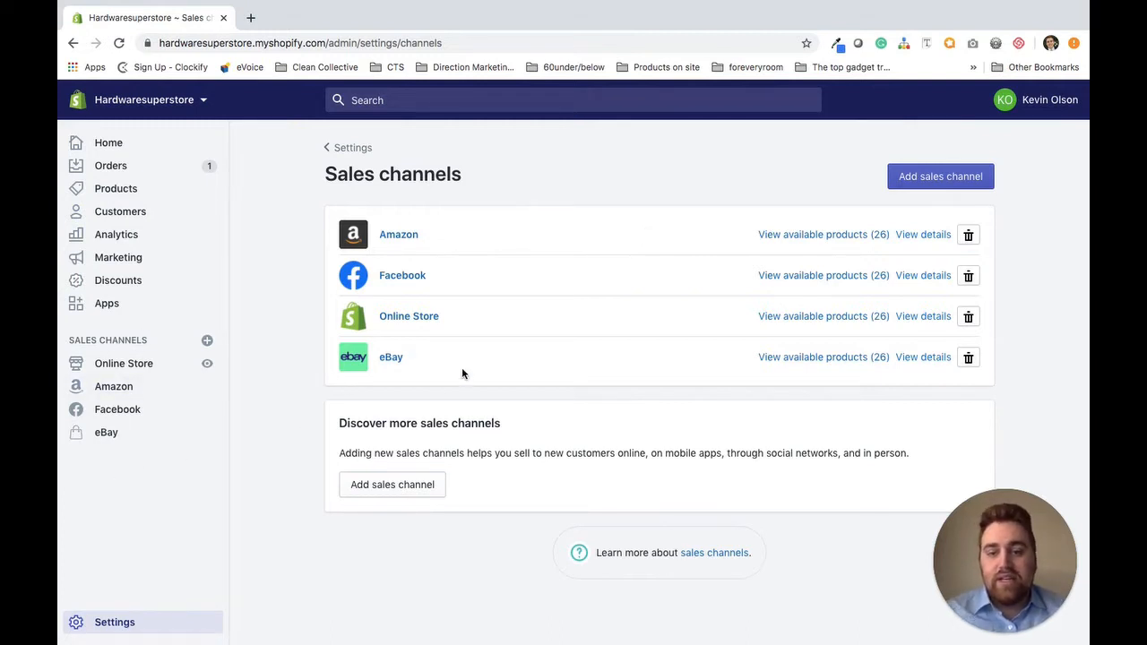
mouse_move(679, 326)
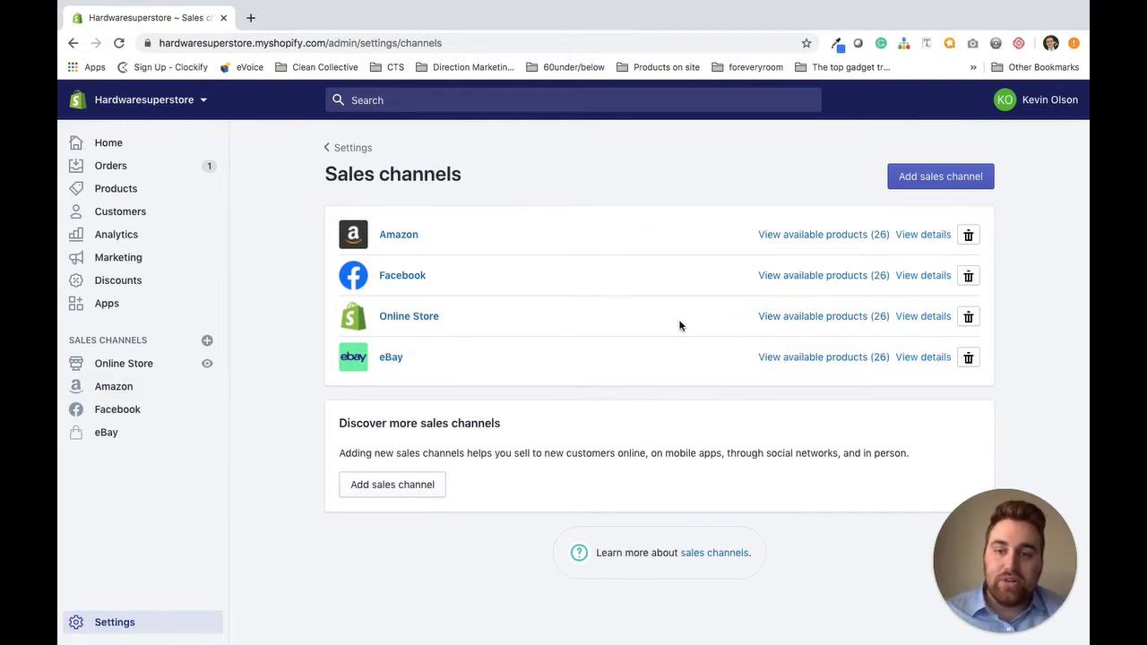
mouse_move(627, 358)
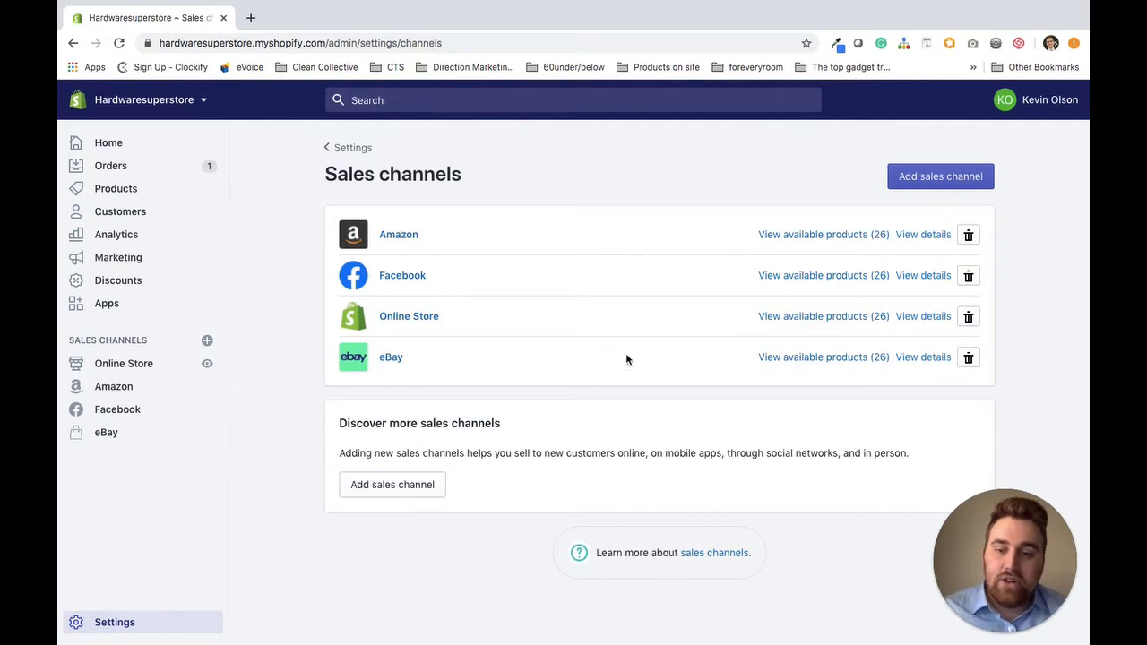
Remove the eBay channel and confirm, leaving Amazon, Facebook and Online Store.
left_click(967, 357)
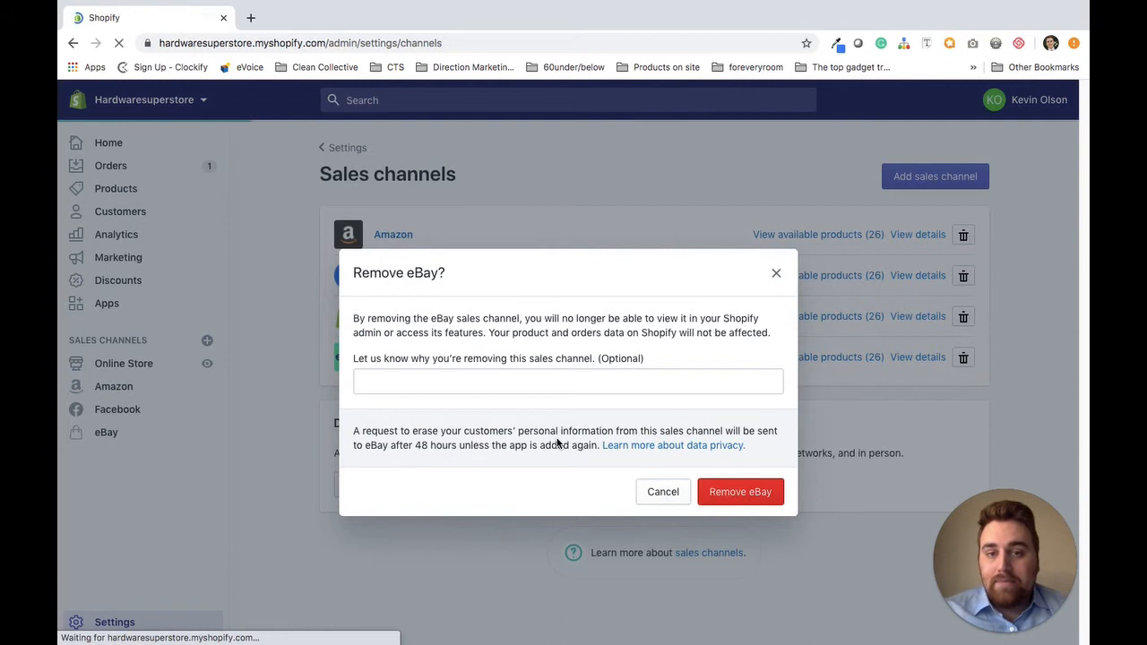
left_click(740, 491)
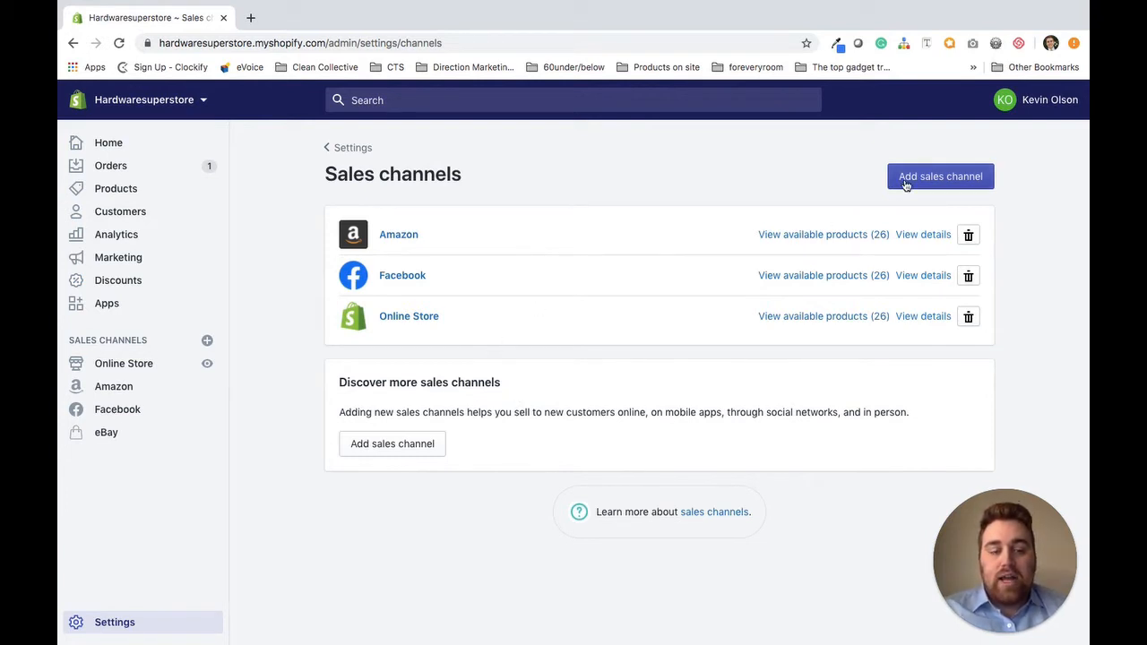
Choose Instagram from the Add sales channel list to reach its permissions page.
left_click(939, 175)
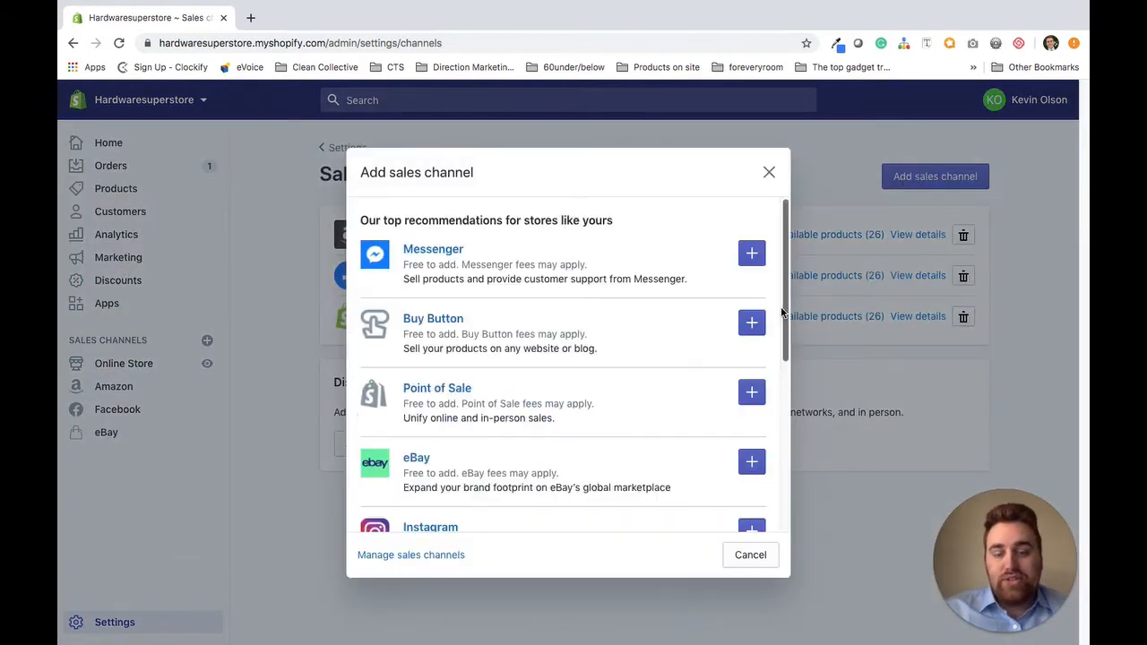
scroll("down", 3)
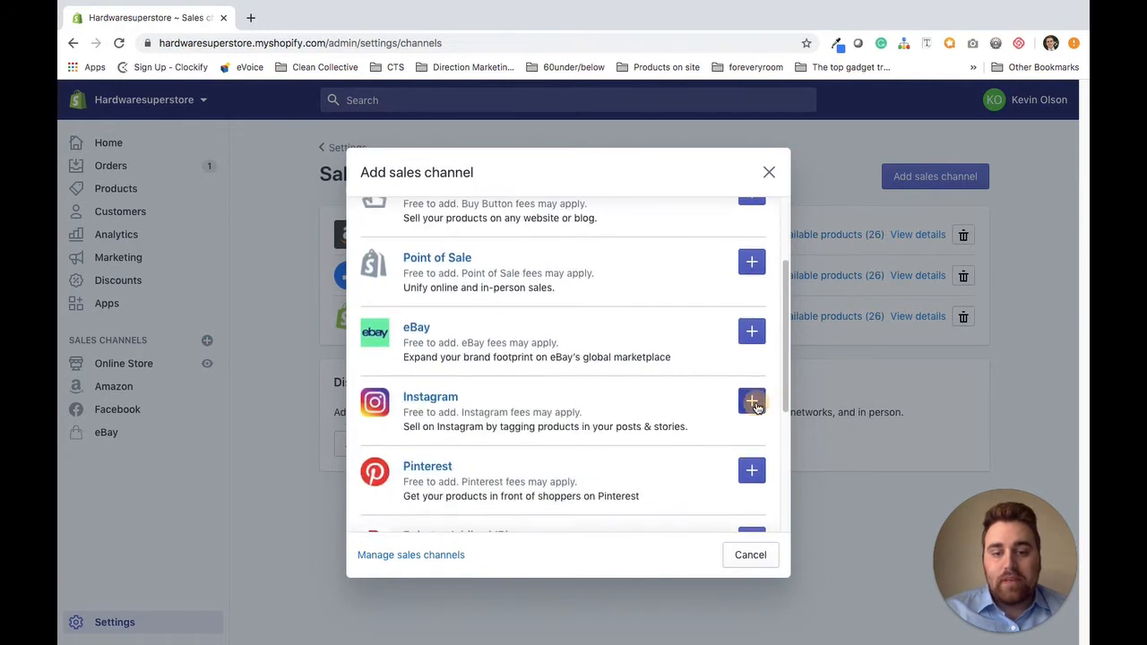
left_click(751, 401)
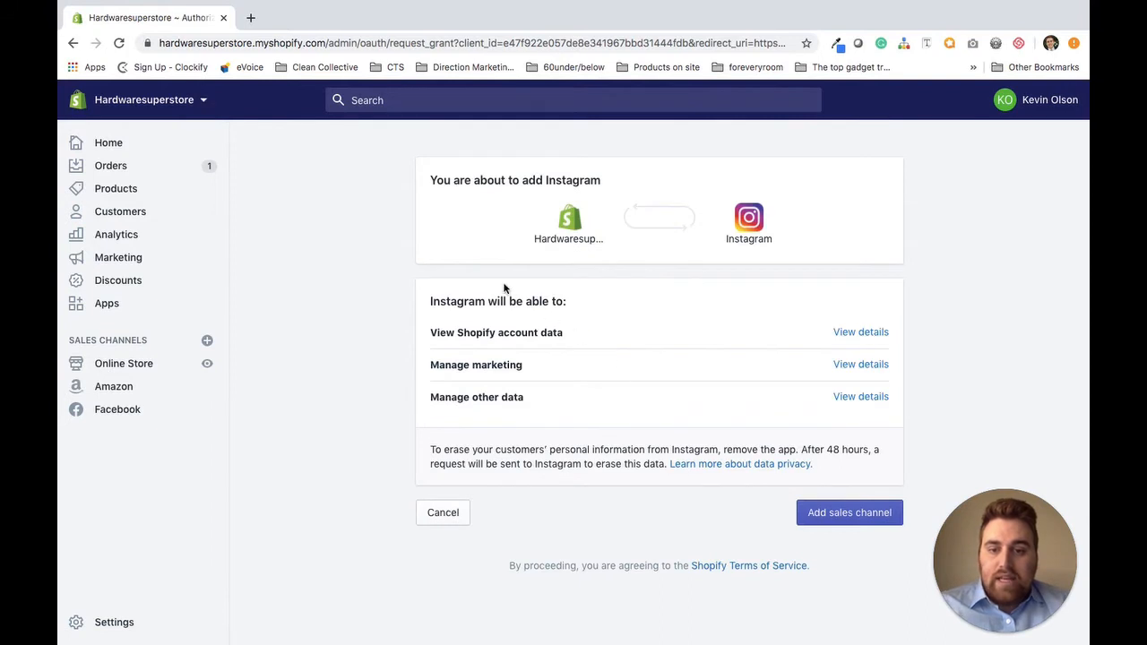
mouse_move(487, 278)
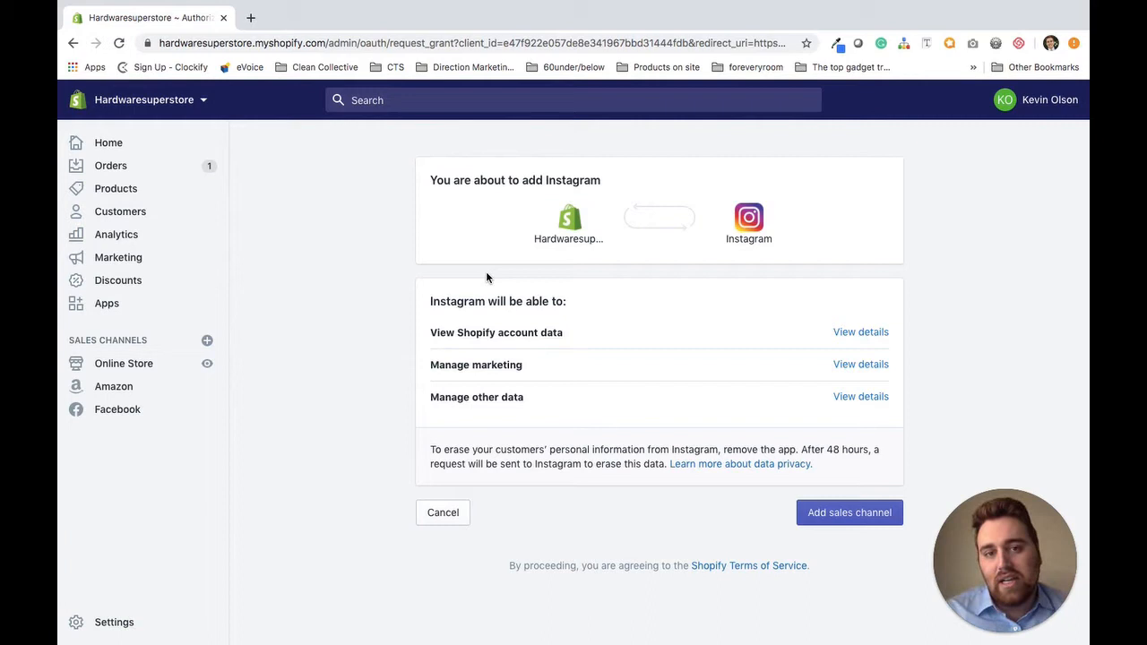
mouse_move(498, 337)
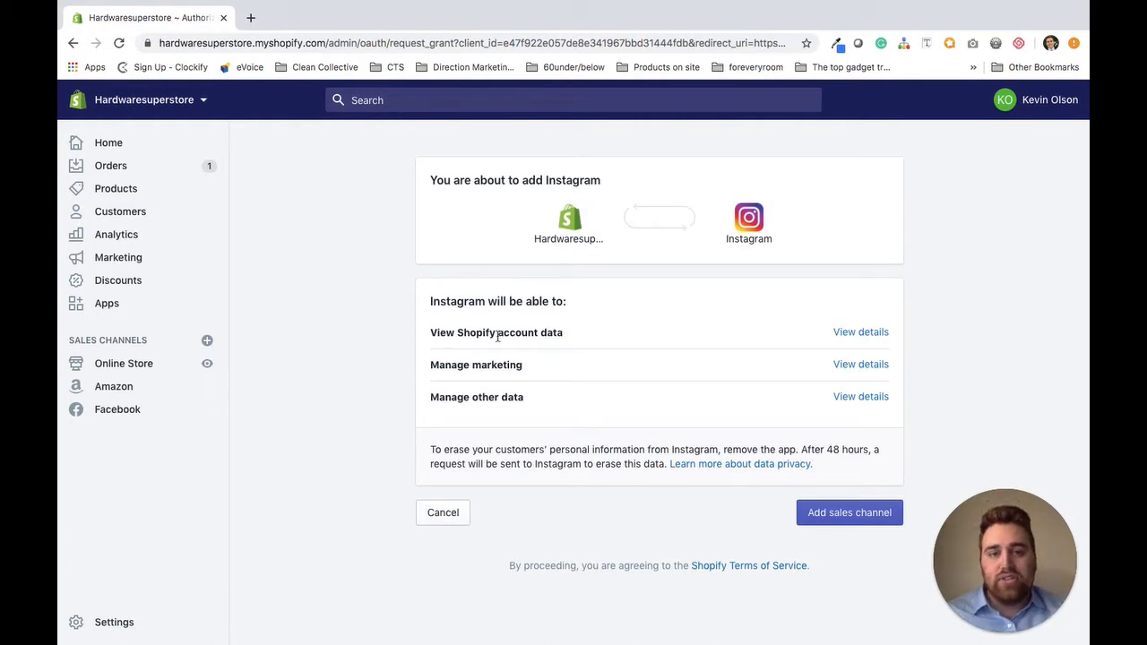
mouse_move(466, 321)
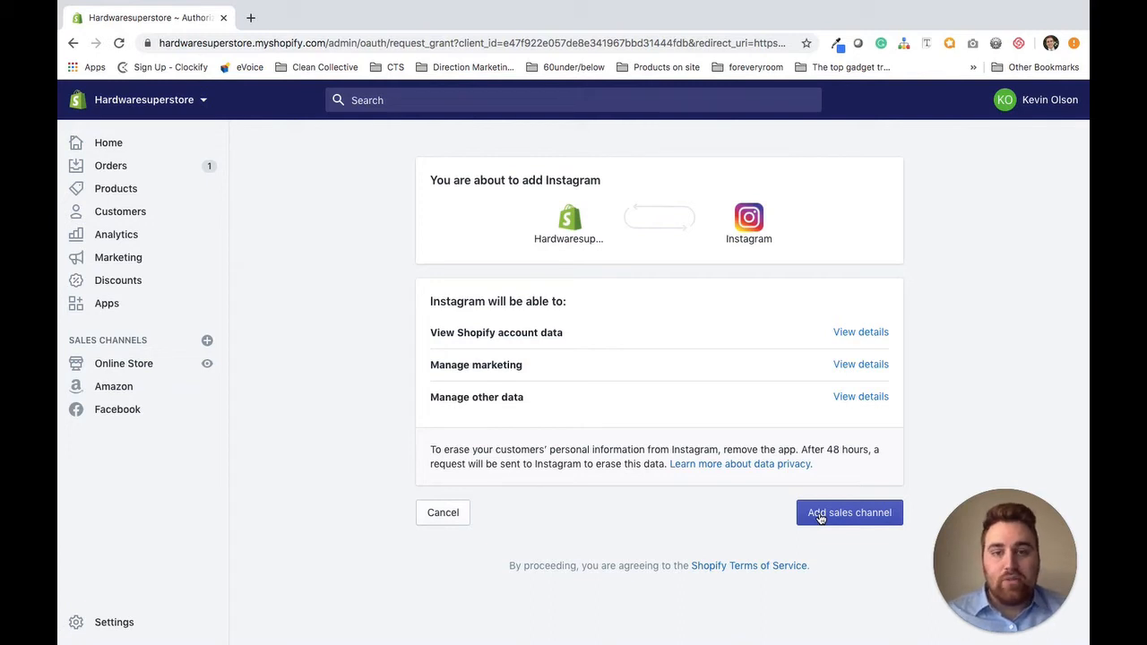
Confirm adding Instagram so its channel page prompts for a Facebook Shop.
left_click(850, 512)
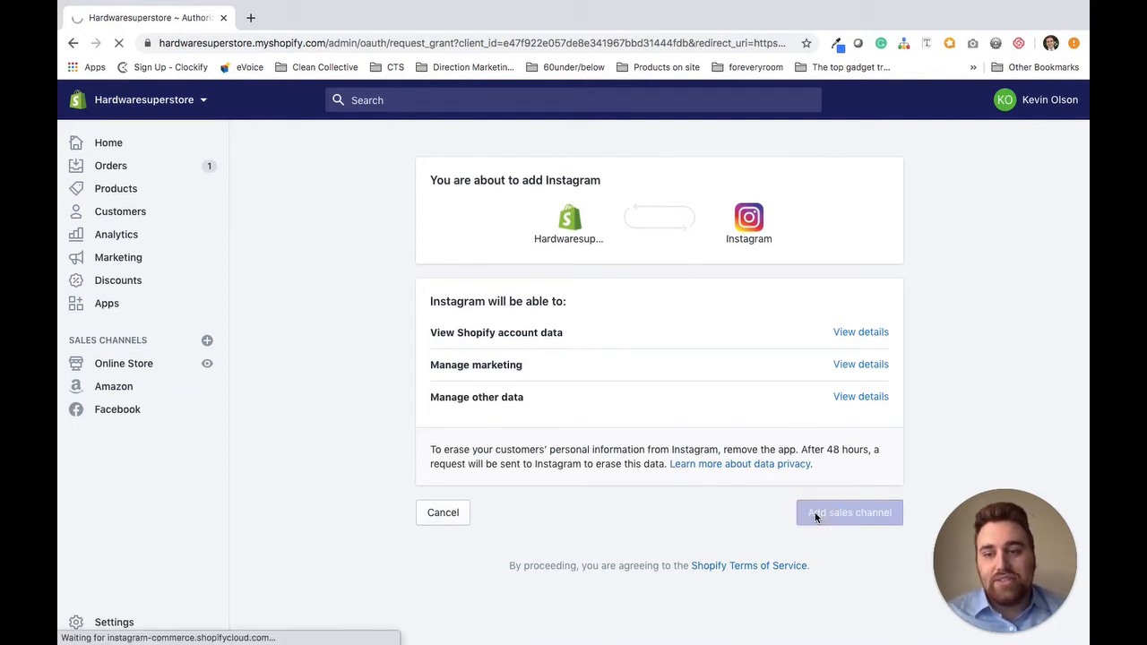
left_click(850, 513)
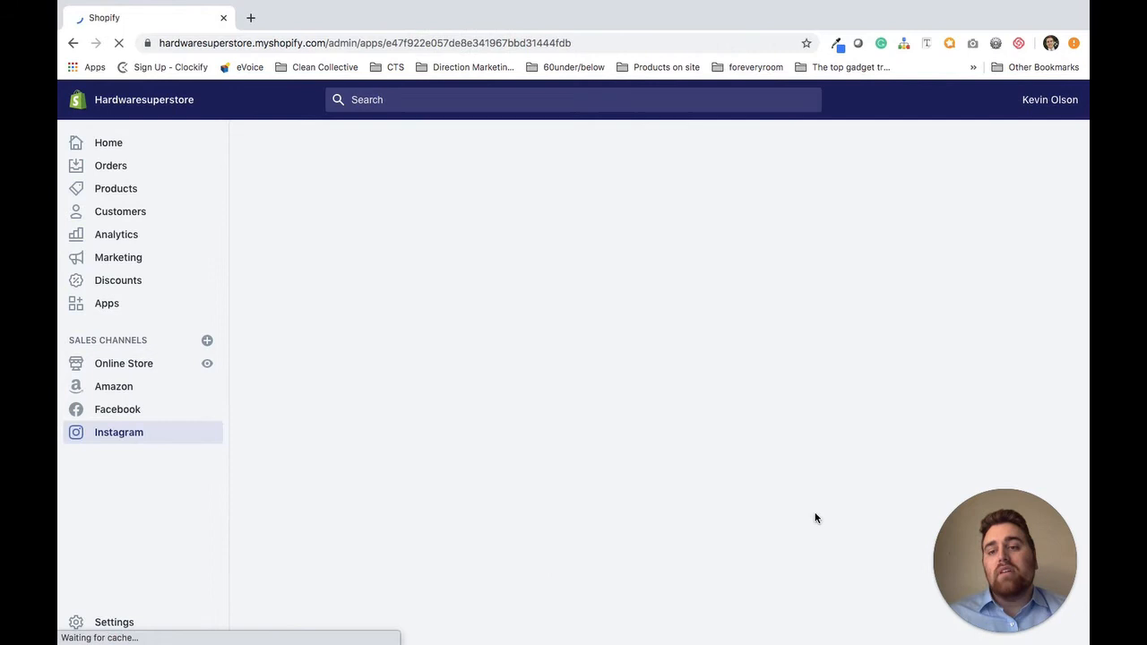
left_click(119, 432)
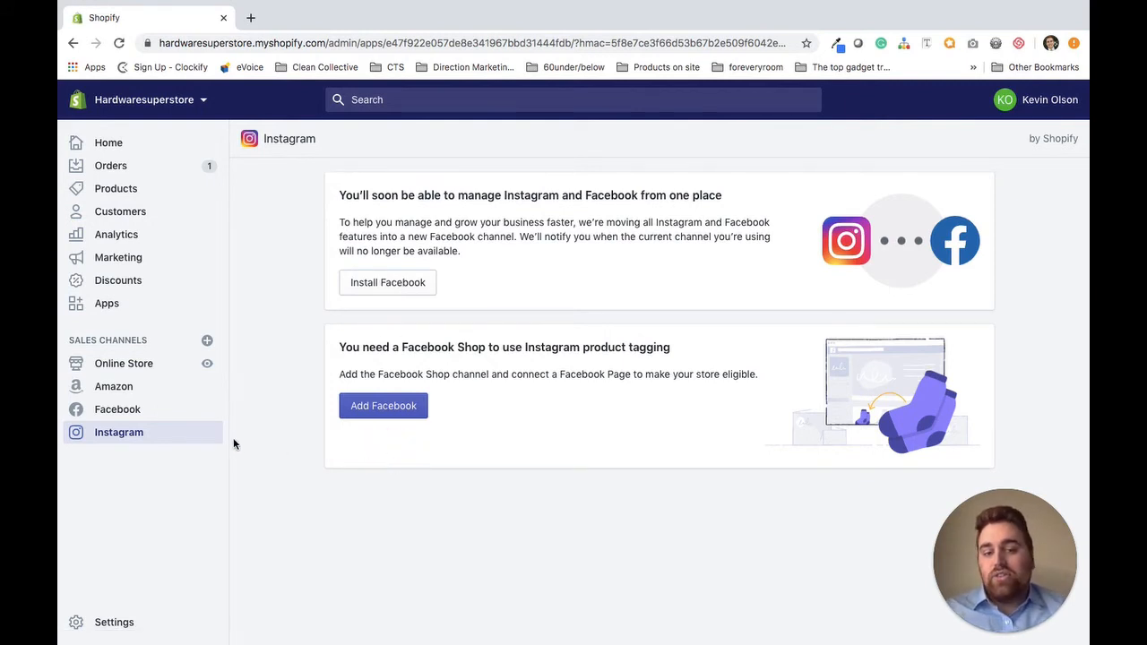
mouse_move(251, 428)
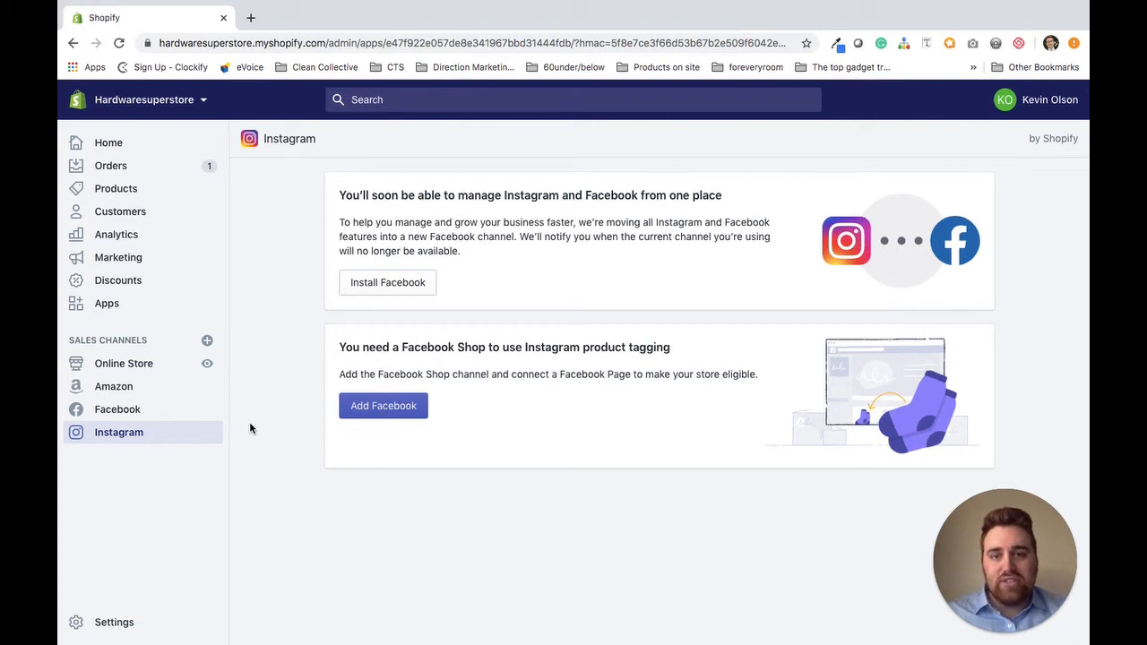
mouse_move(517, 509)
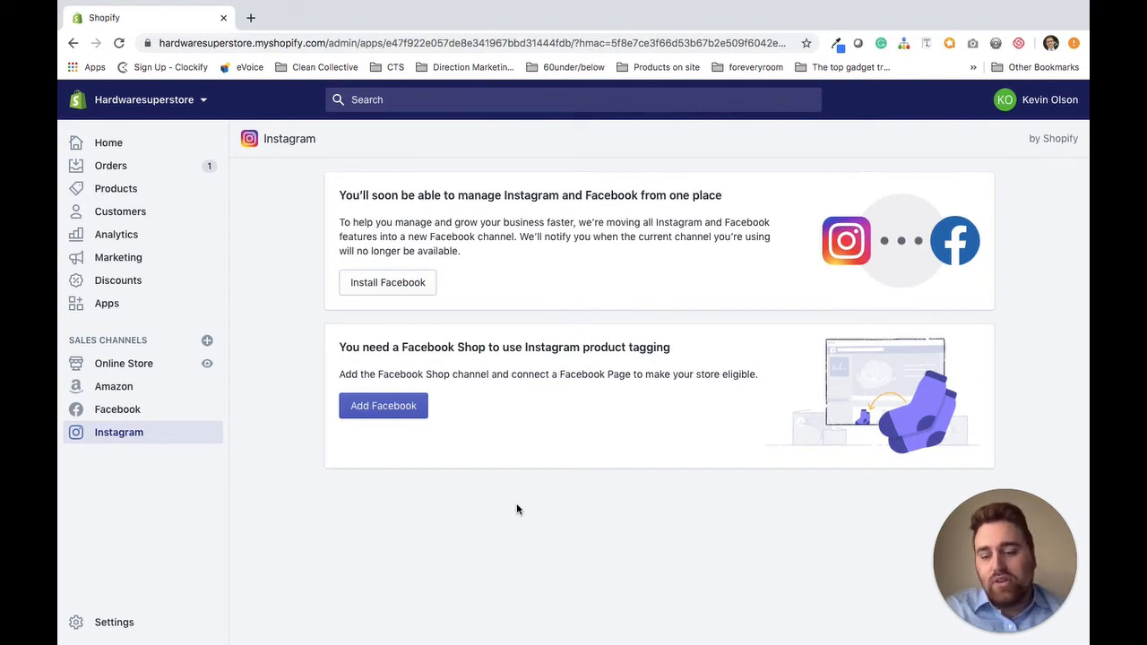
mouse_move(116, 409)
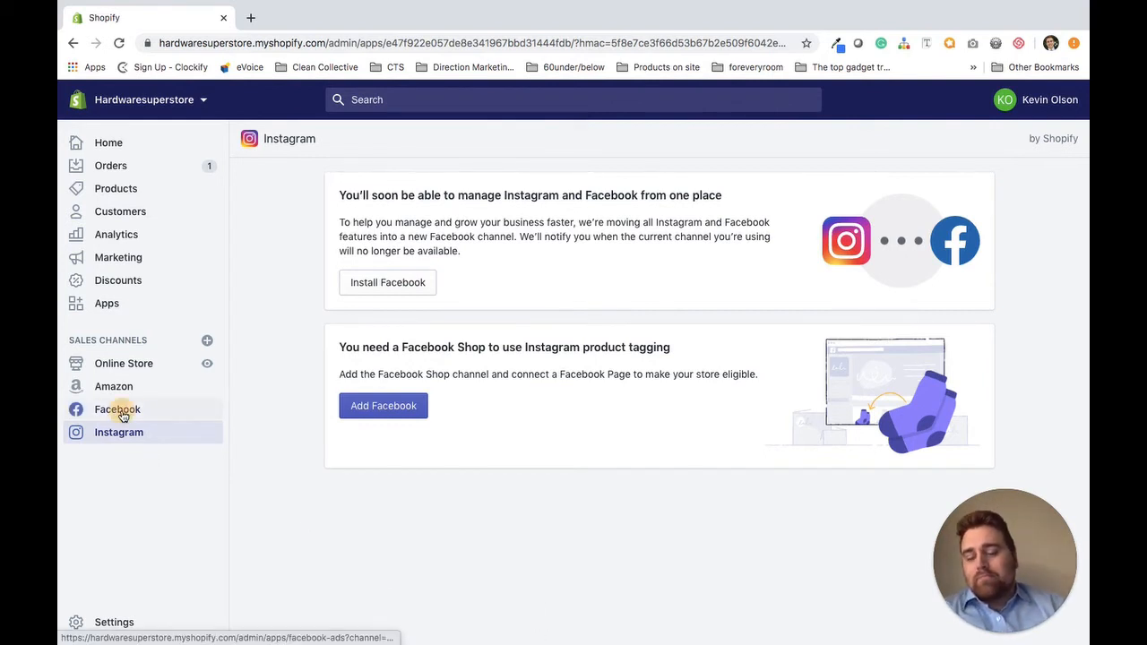
Show the Facebook channel page inviting the store to connect a Facebook account.
left_click(117, 409)
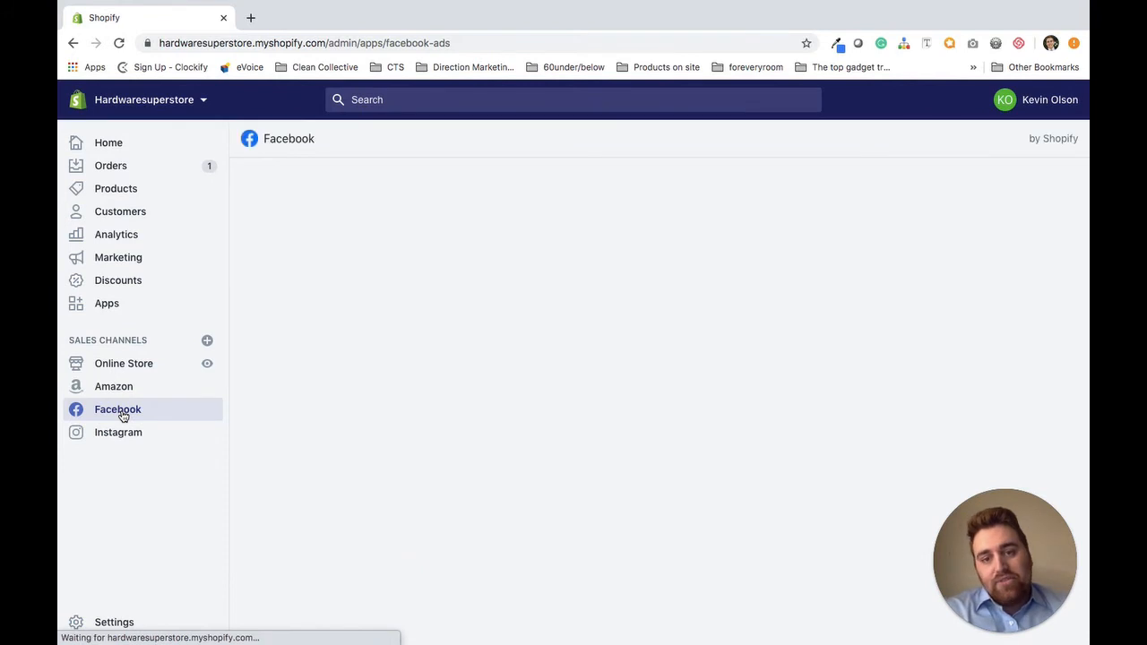
left_click(118, 409)
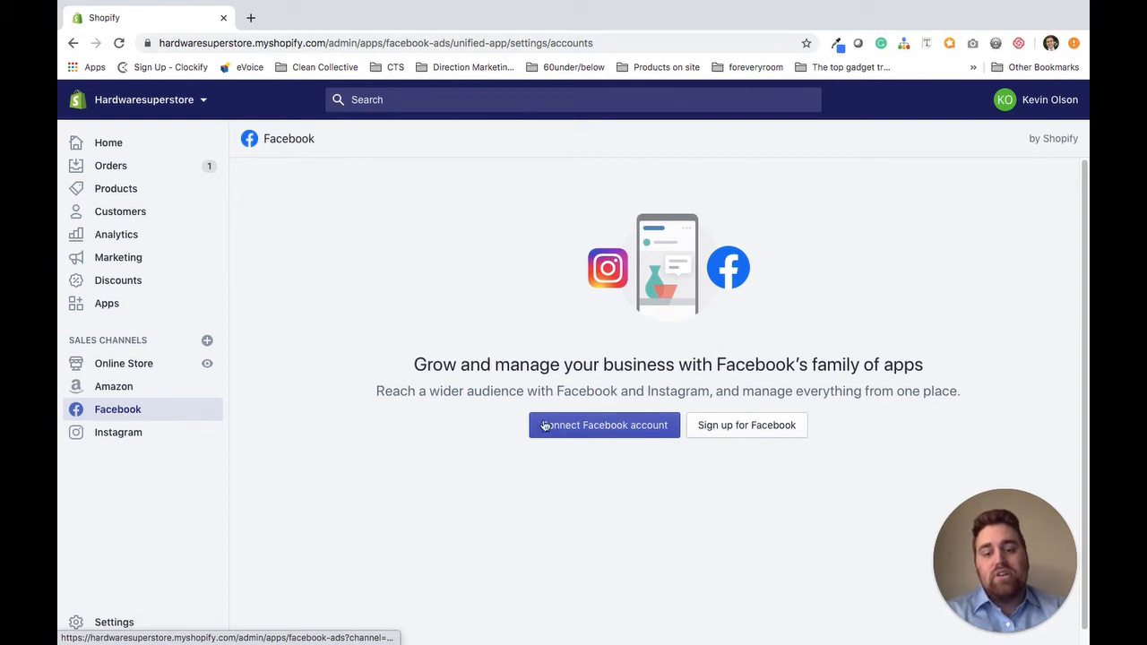
mouse_move(565, 430)
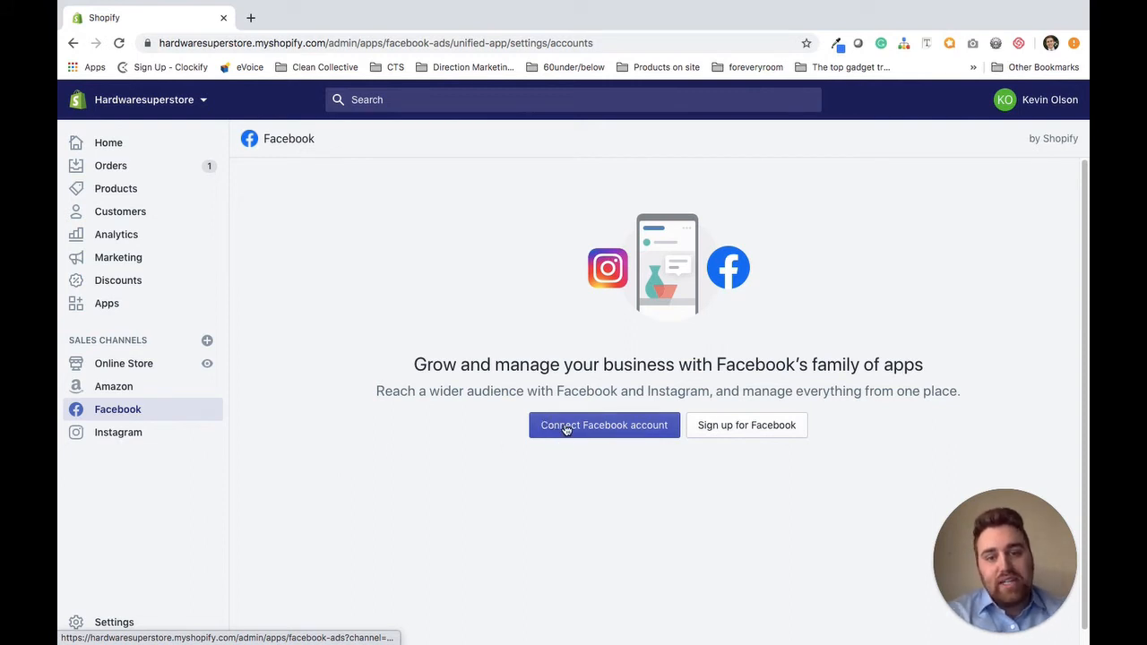
mouse_move(548, 419)
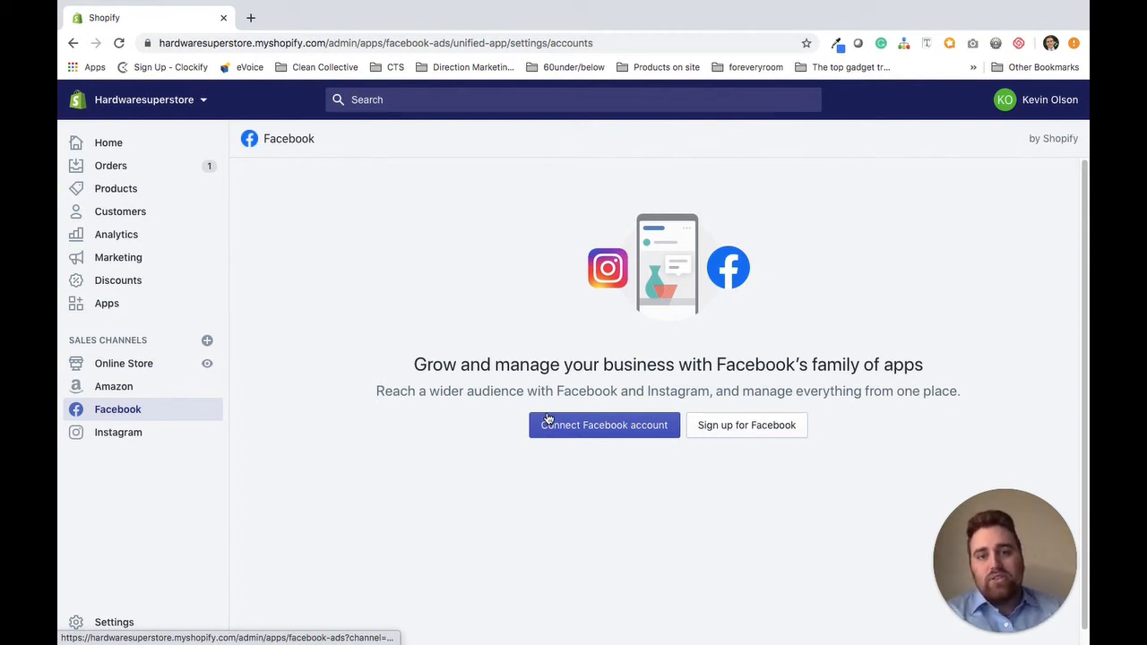
mouse_move(373, 488)
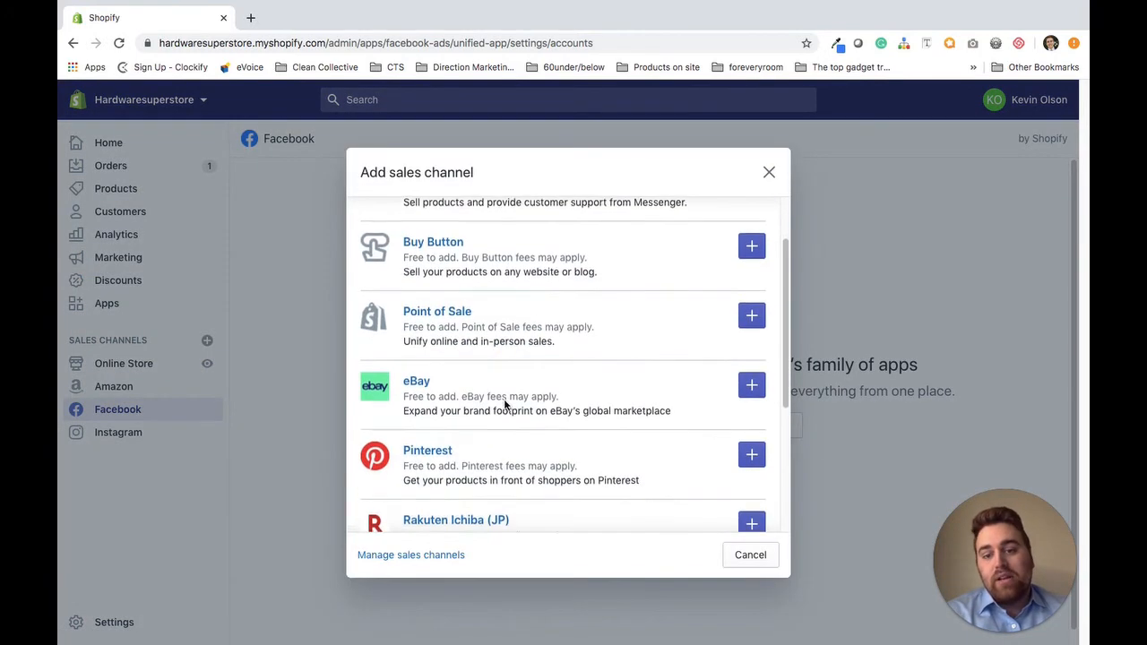
Scroll the channel list to Wholesale and launch the App Store's sales-channel apps in a new tab.
scroll("down", 3)
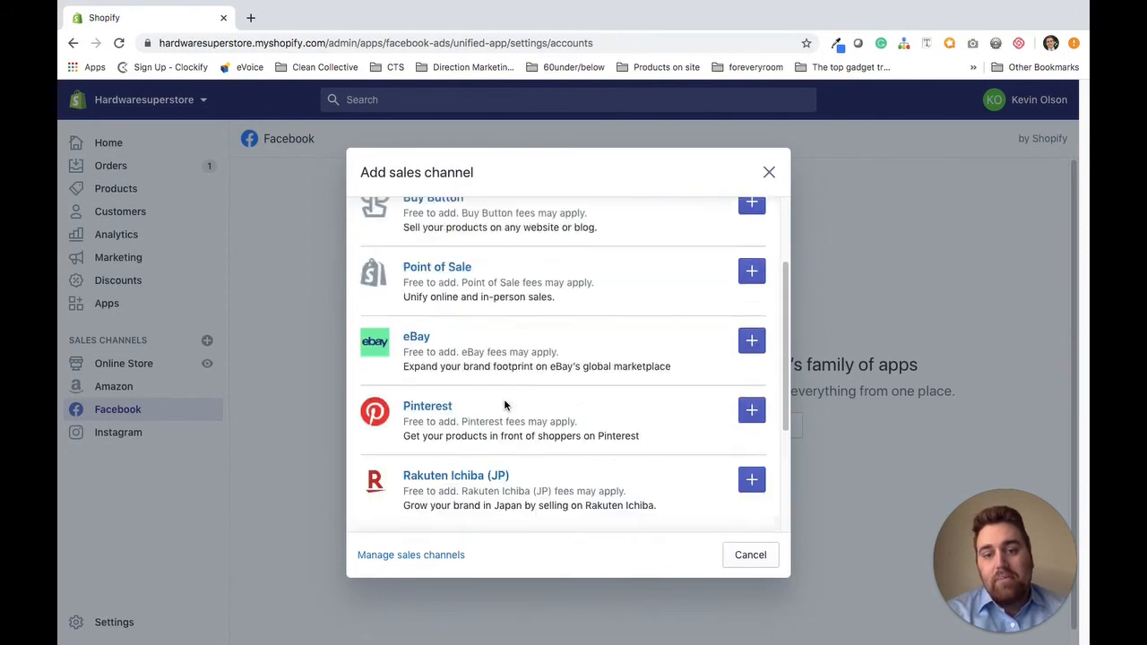
scroll("down", 3)
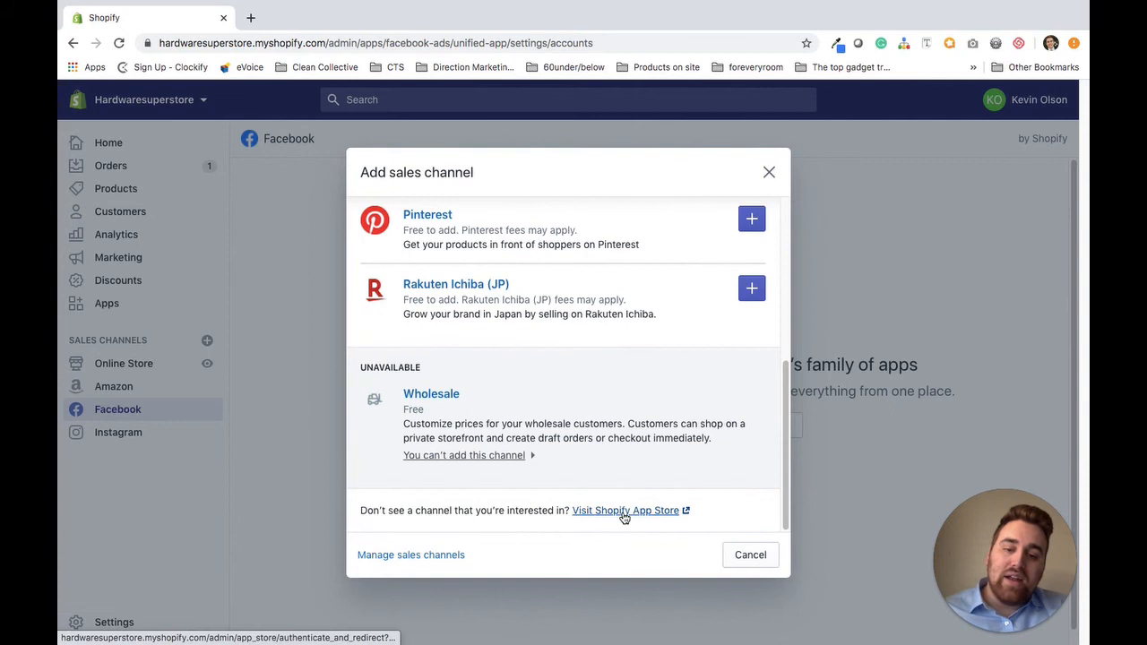
left_click(626, 509)
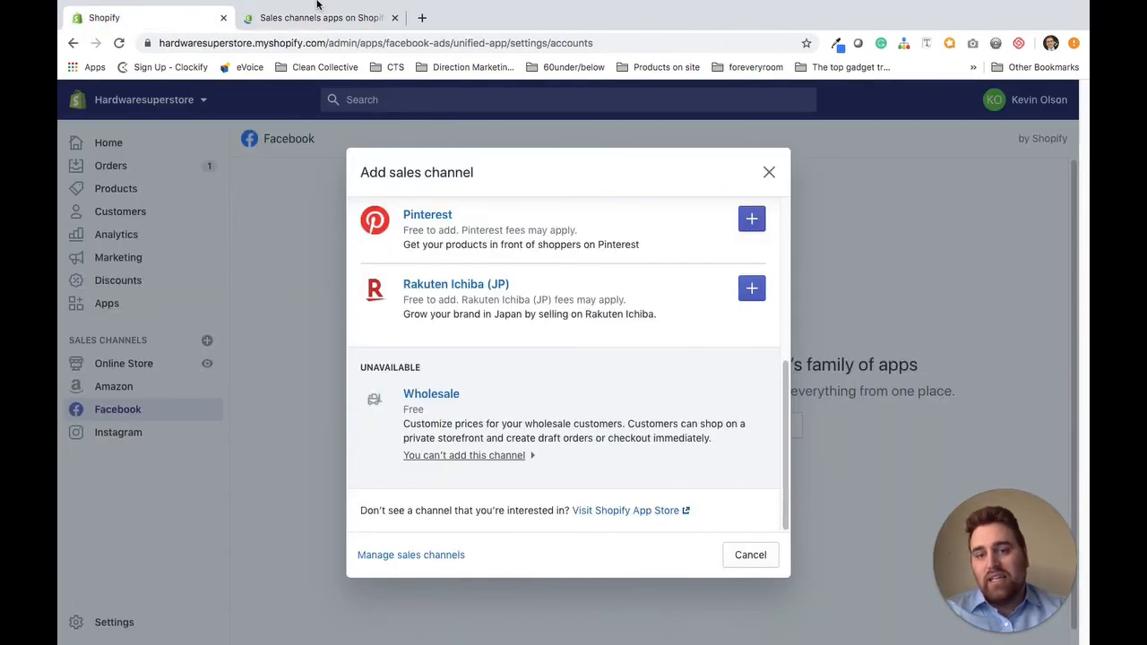
Browse the App Store sales channels collection, then return to the admin and cancel the channel list.
left_click(623, 509)
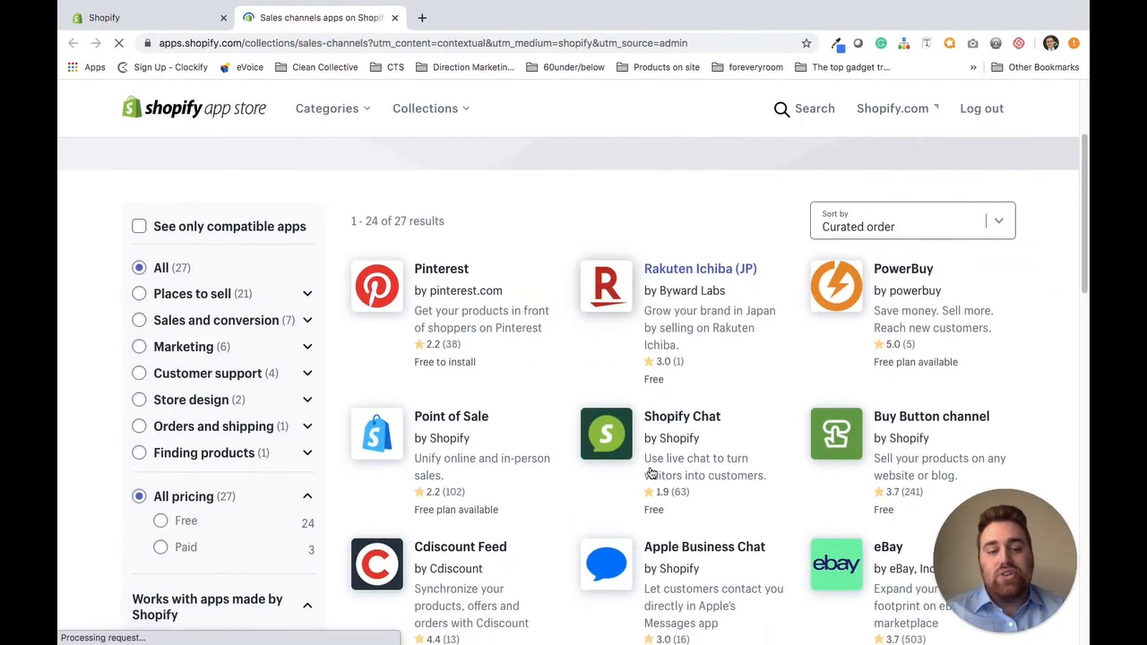
scroll("down", 3)
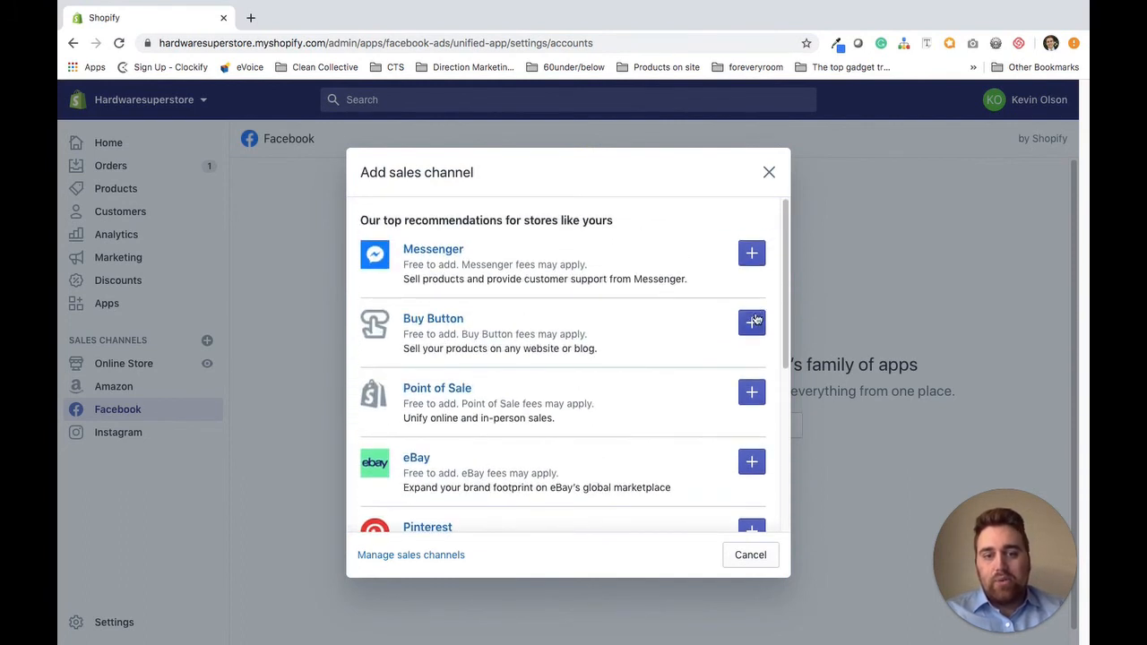
left_click(767, 172)
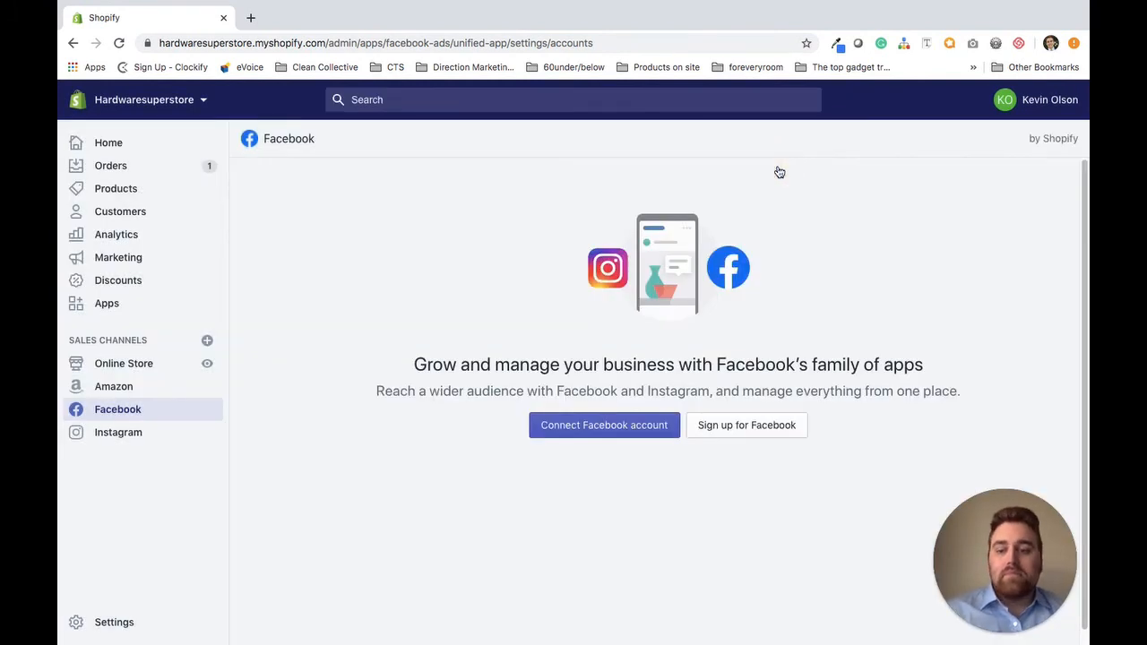
mouse_move(780, 172)
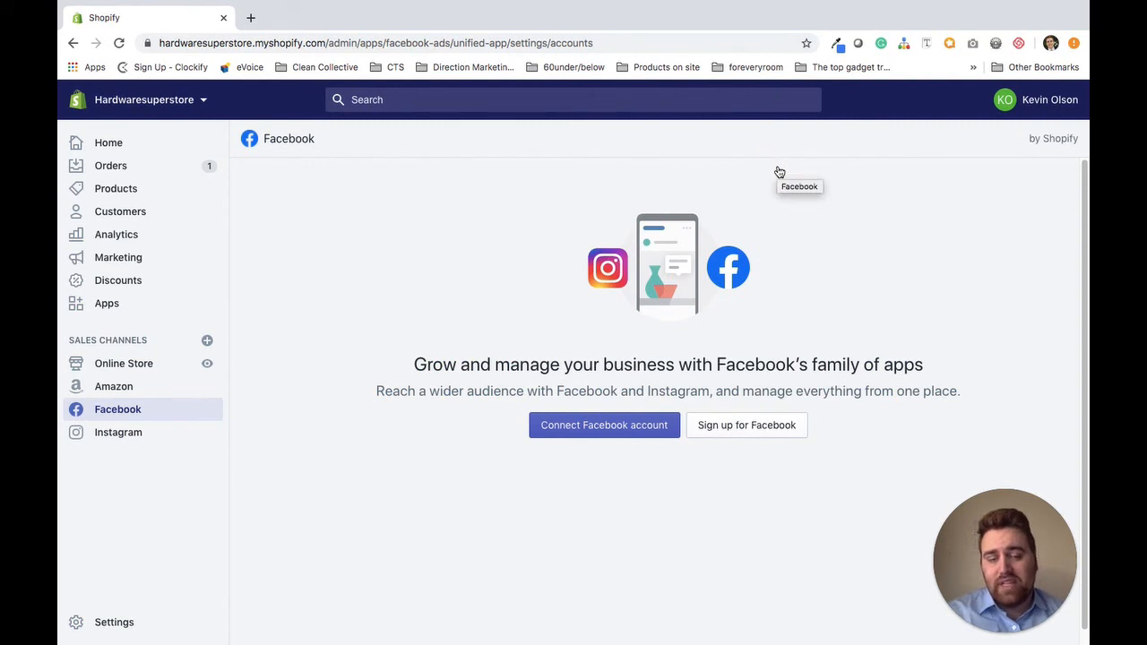